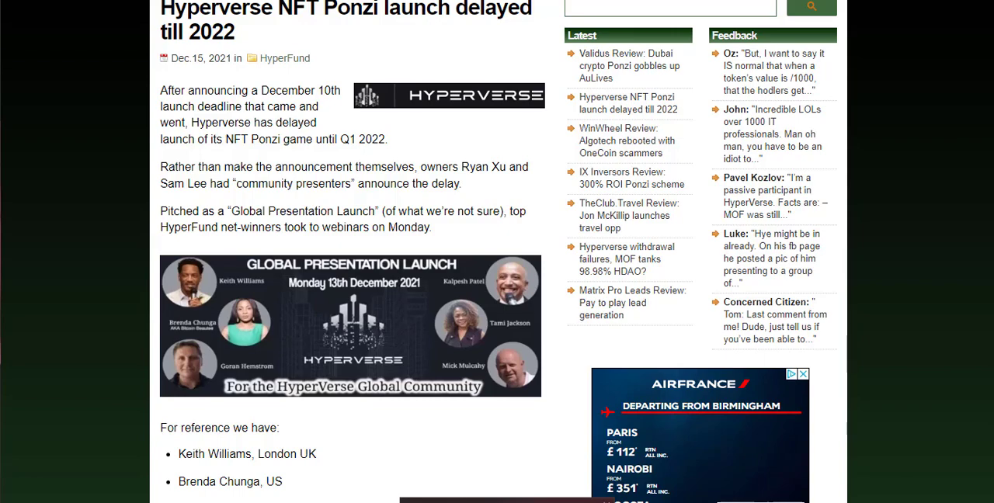
mouse_move(321, 218)
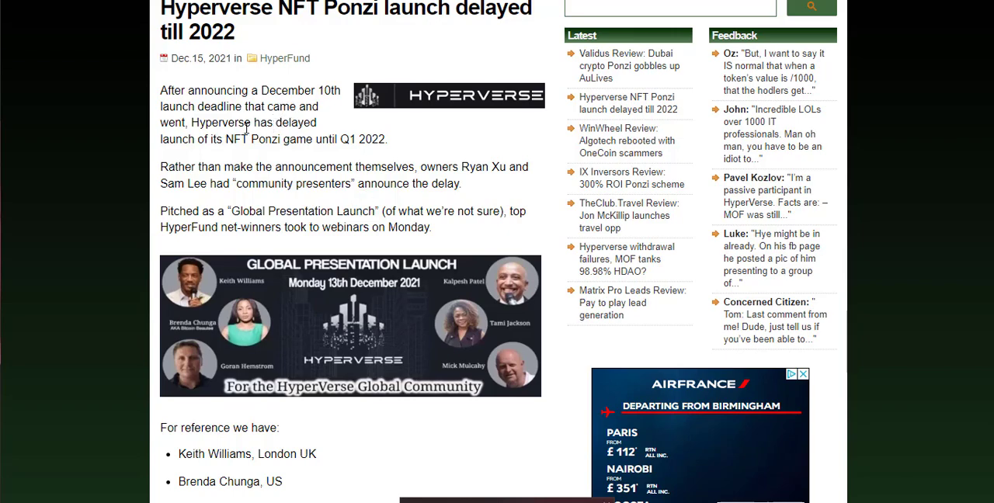
mouse_move(305, 161)
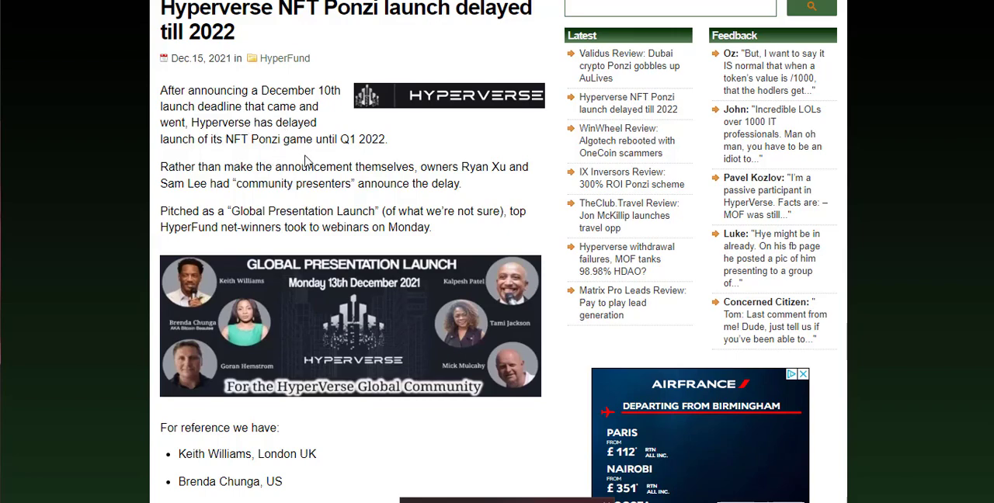
mouse_move(304, 161)
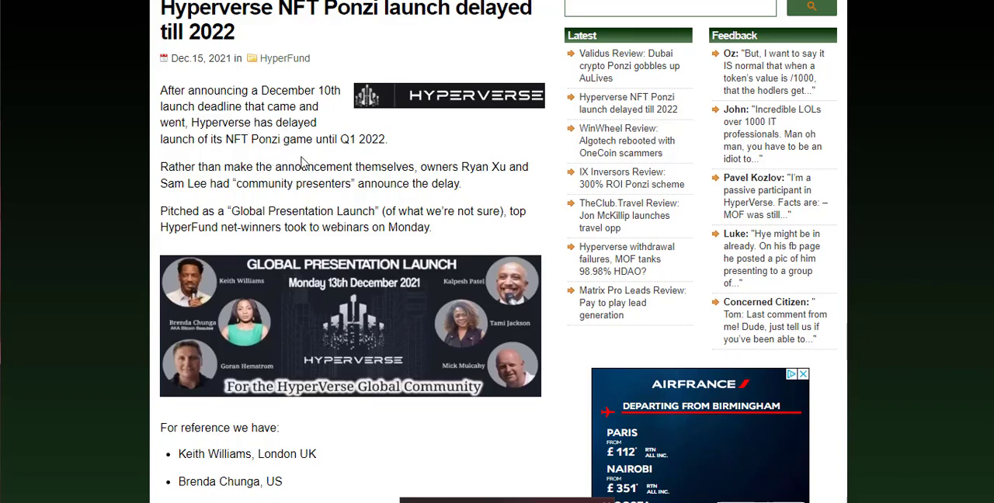
mouse_move(359, 161)
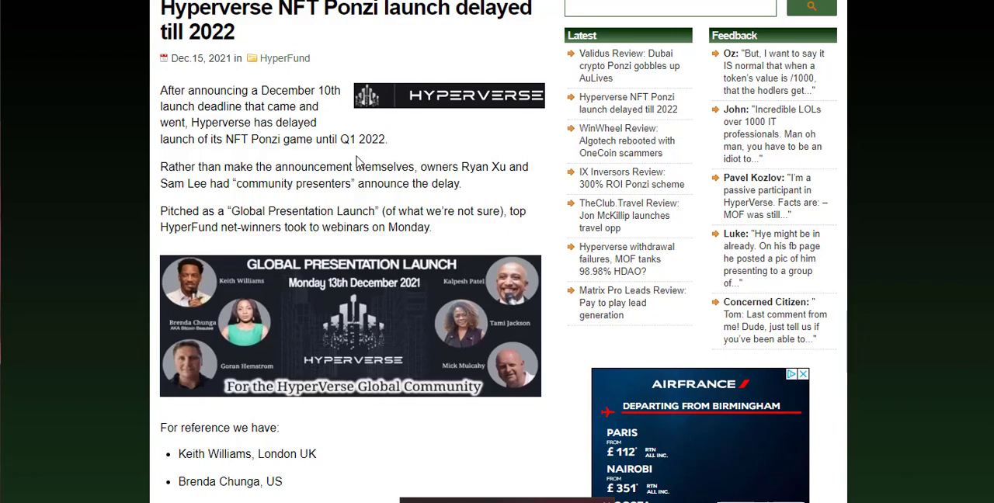
mouse_move(383, 162)
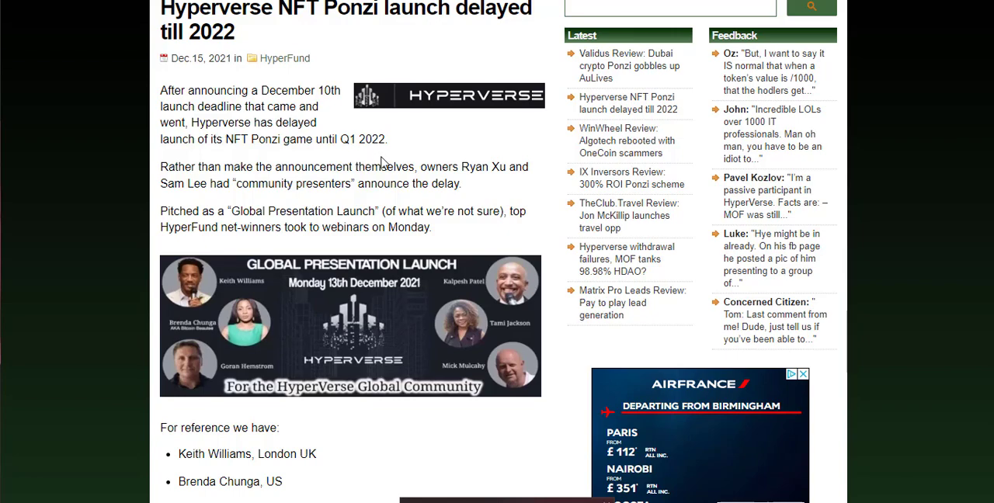
mouse_move(401, 182)
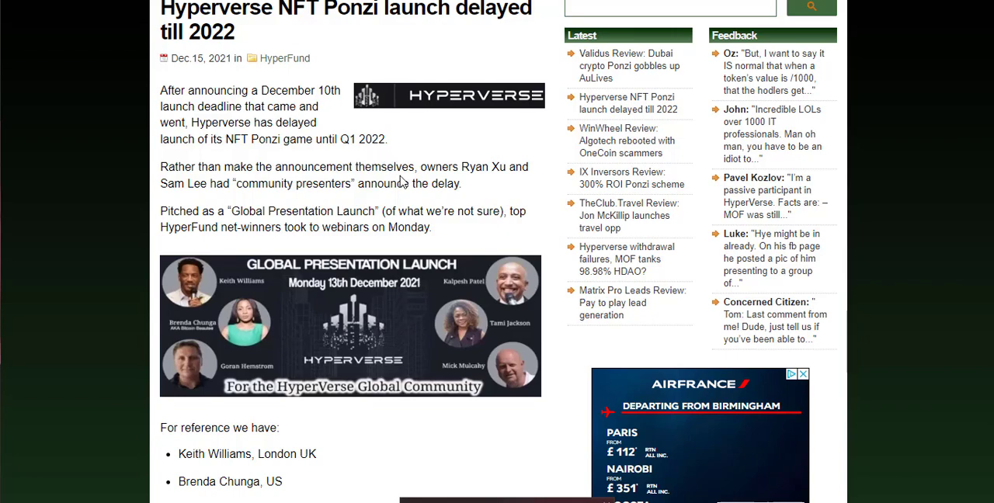
scroll("down", 3)
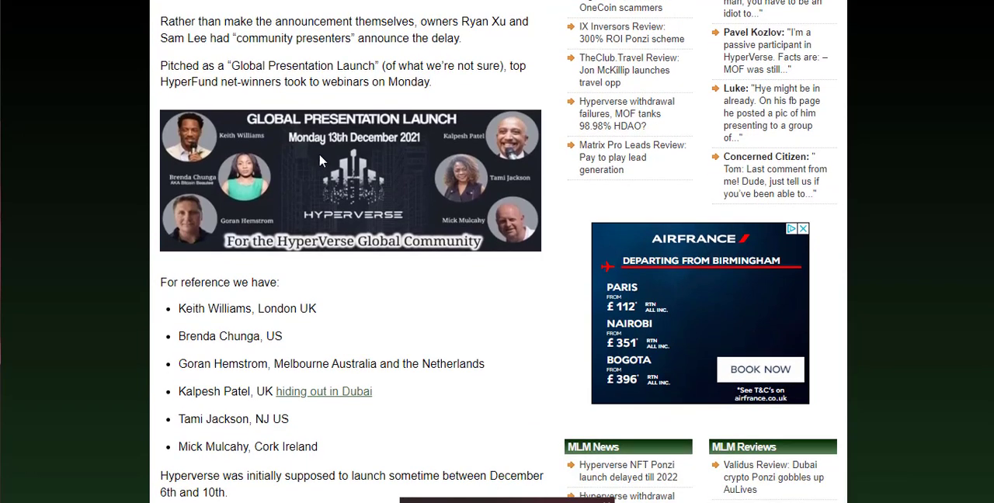
mouse_move(320, 175)
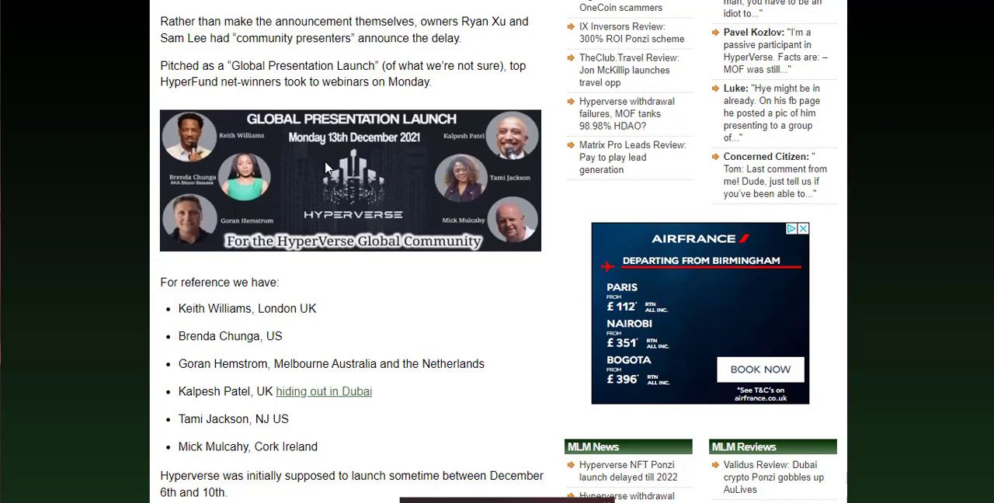
mouse_move(353, 161)
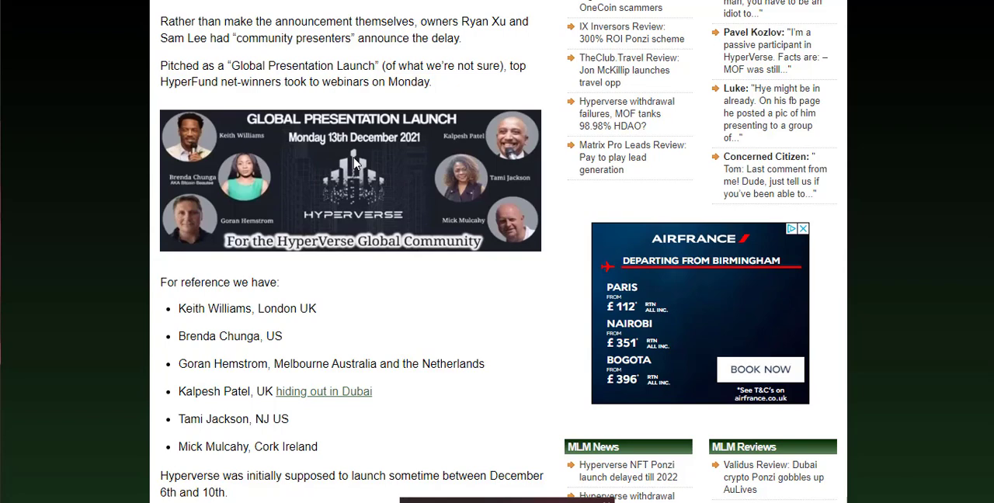
mouse_move(382, 180)
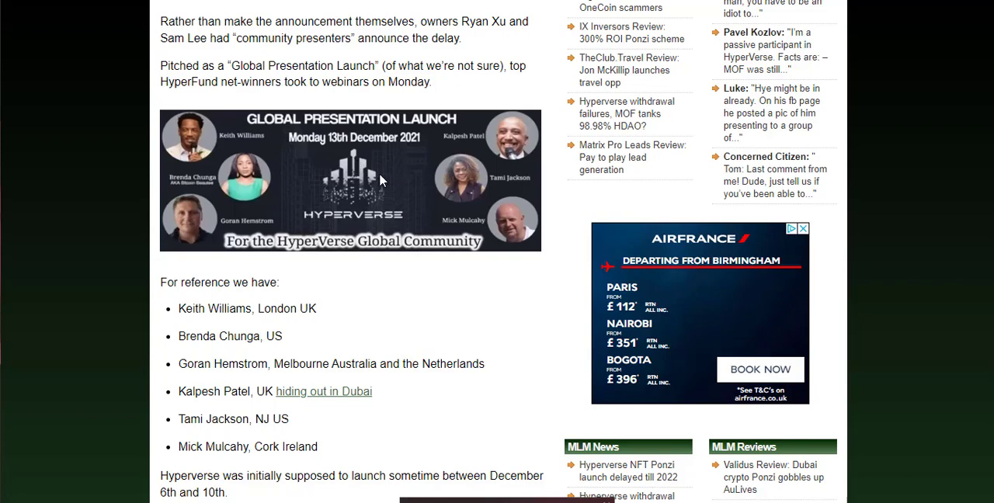
scroll("down", 3)
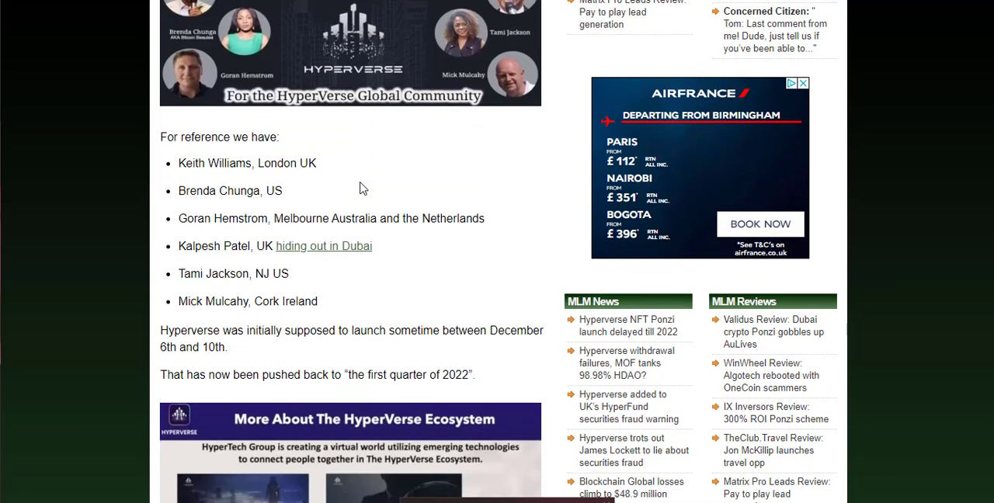
scroll("down", 3)
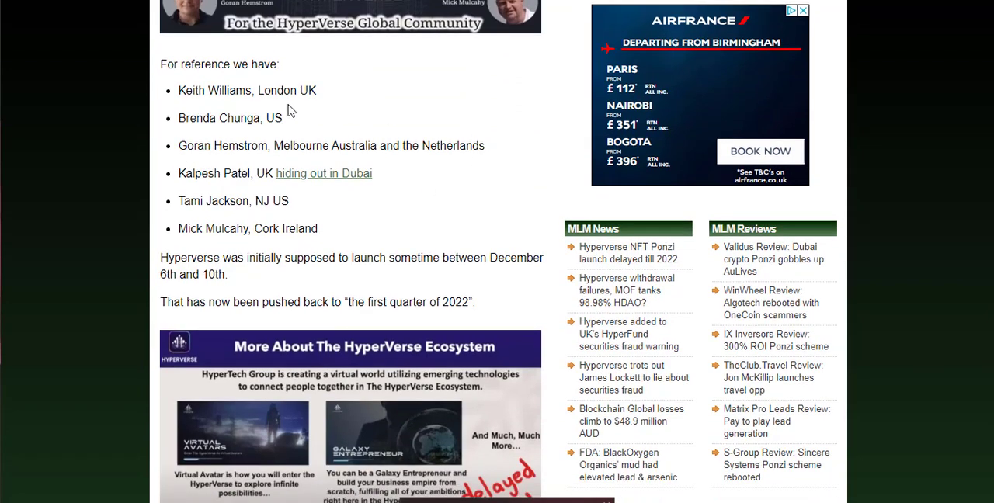
mouse_move(497, 249)
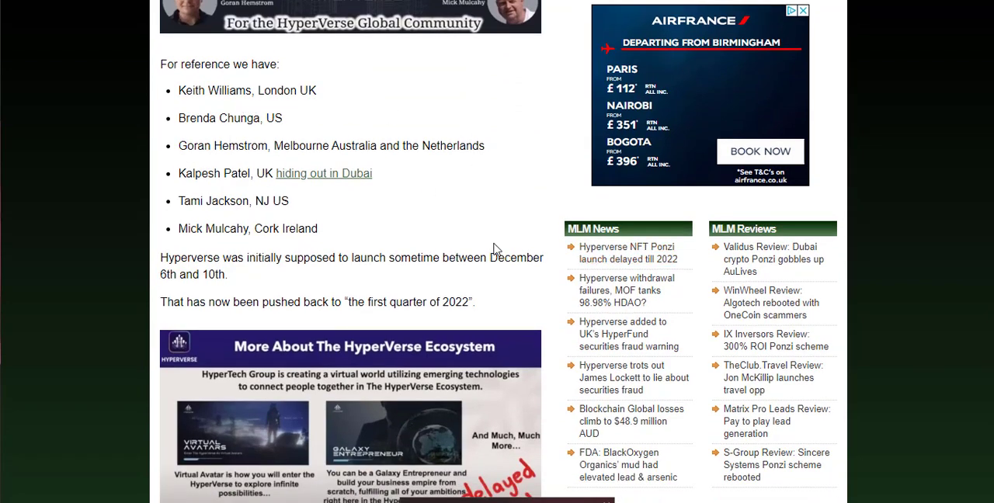
mouse_move(325, 291)
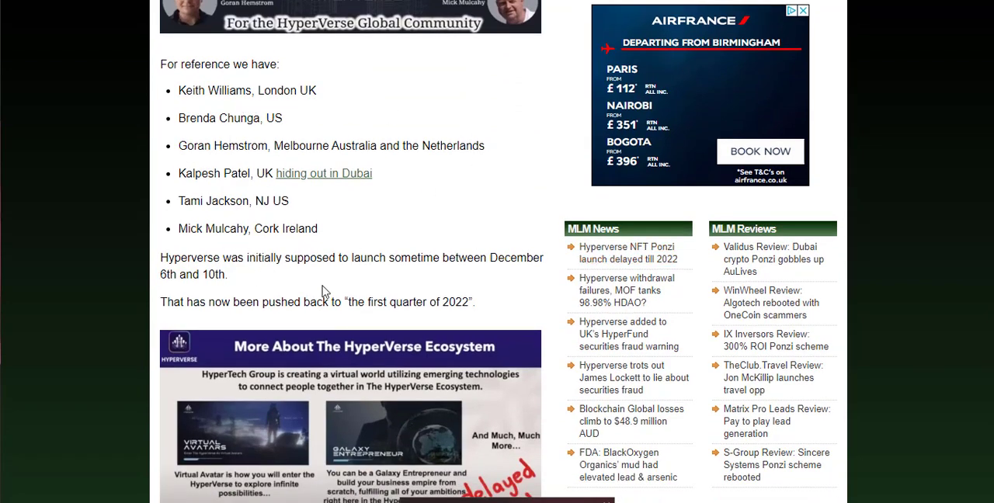
mouse_move(227, 287)
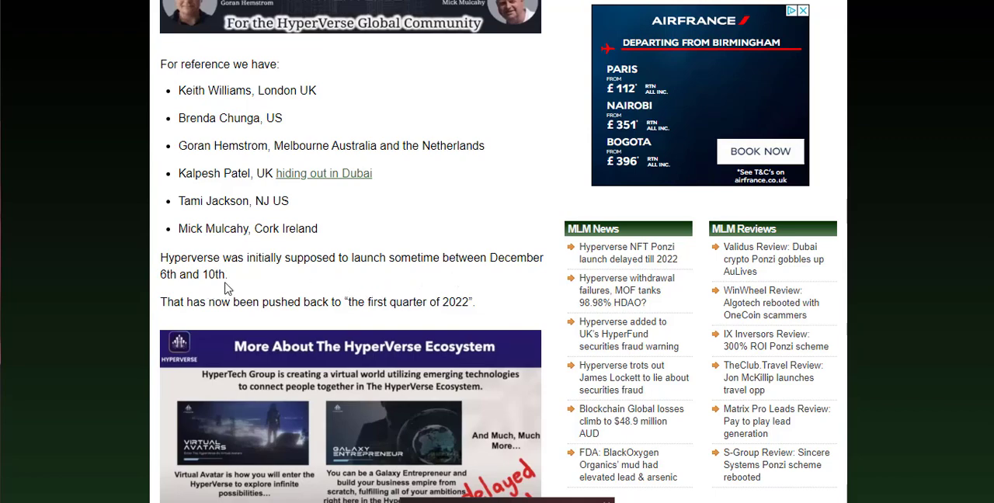
scroll("down", 3)
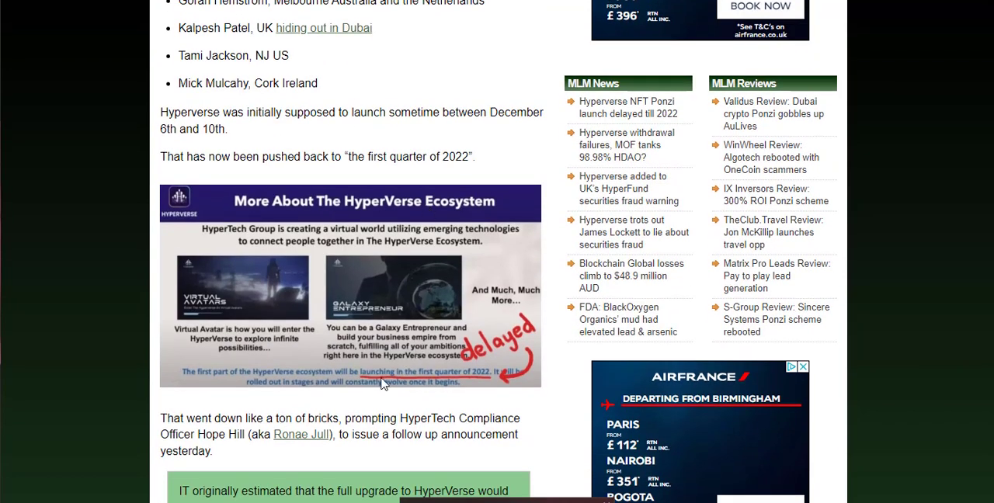
mouse_move(436, 227)
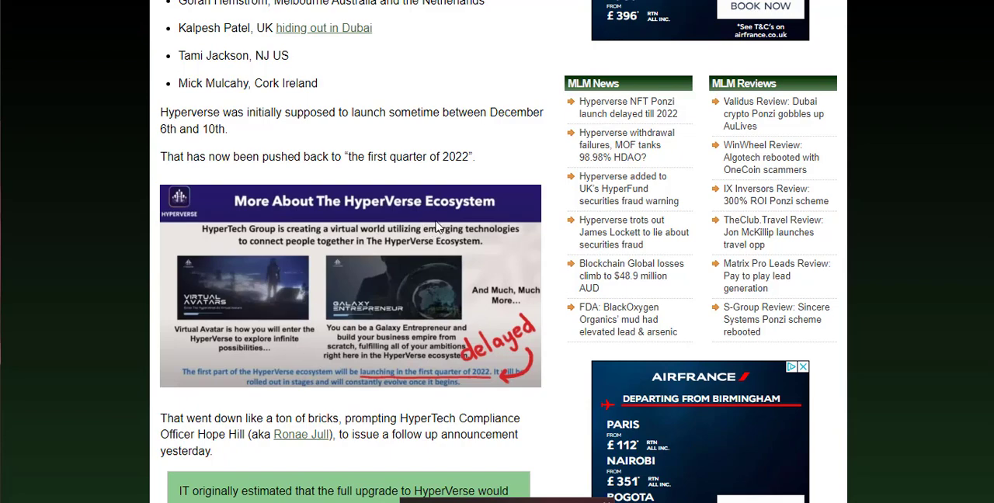
mouse_move(391, 397)
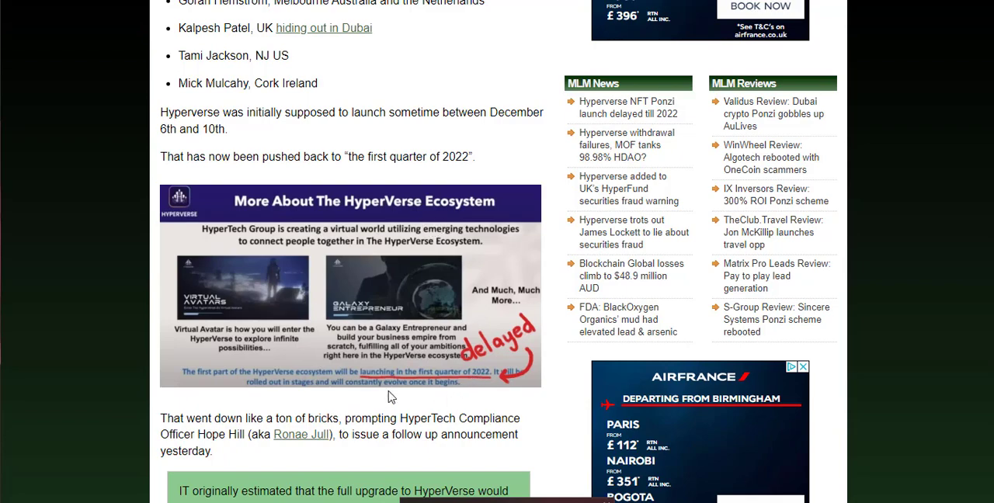
mouse_move(476, 404)
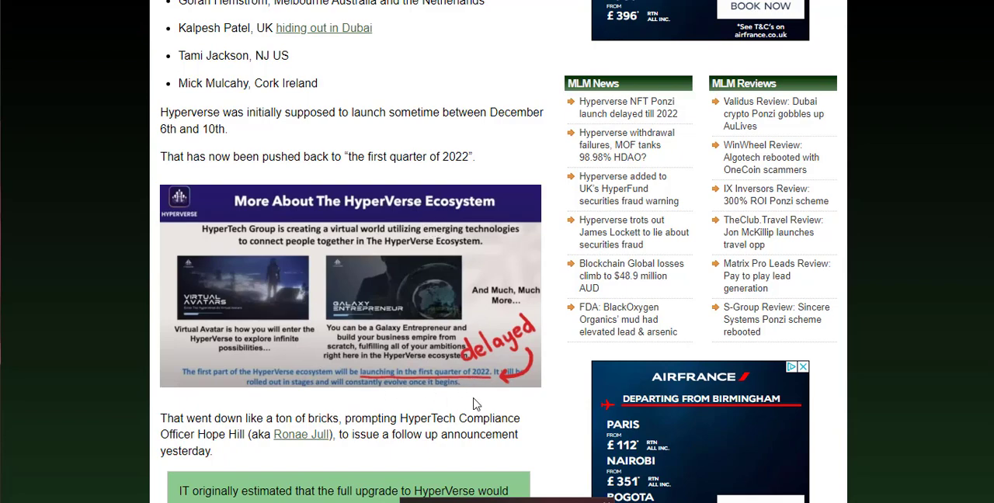
scroll("down", 3)
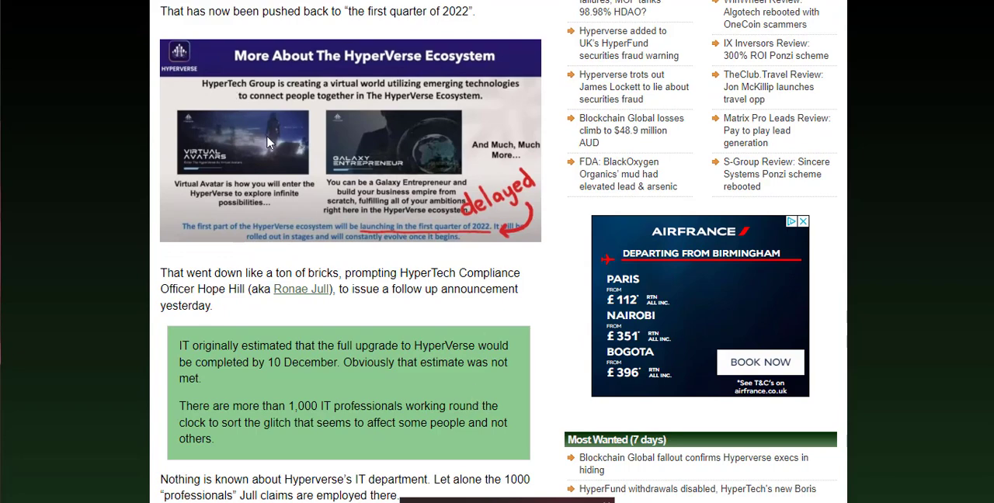
mouse_move(344, 149)
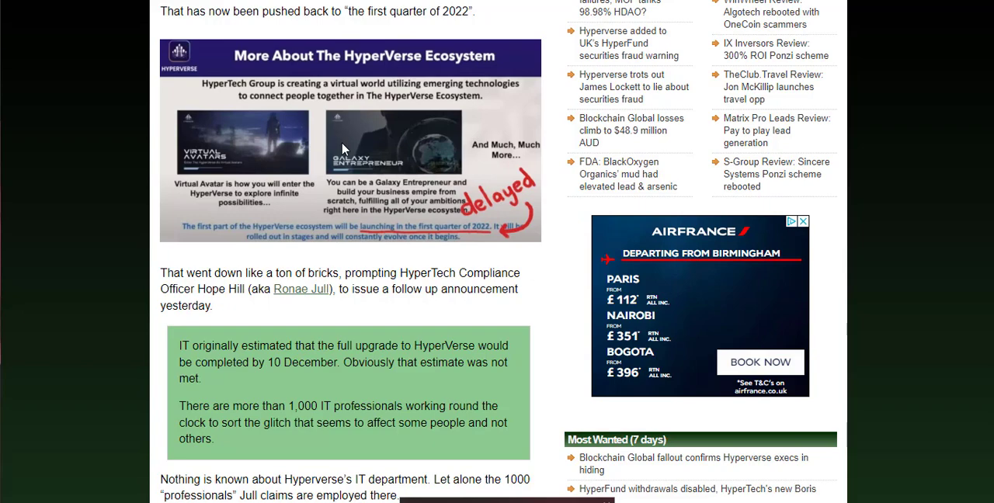
mouse_move(340, 155)
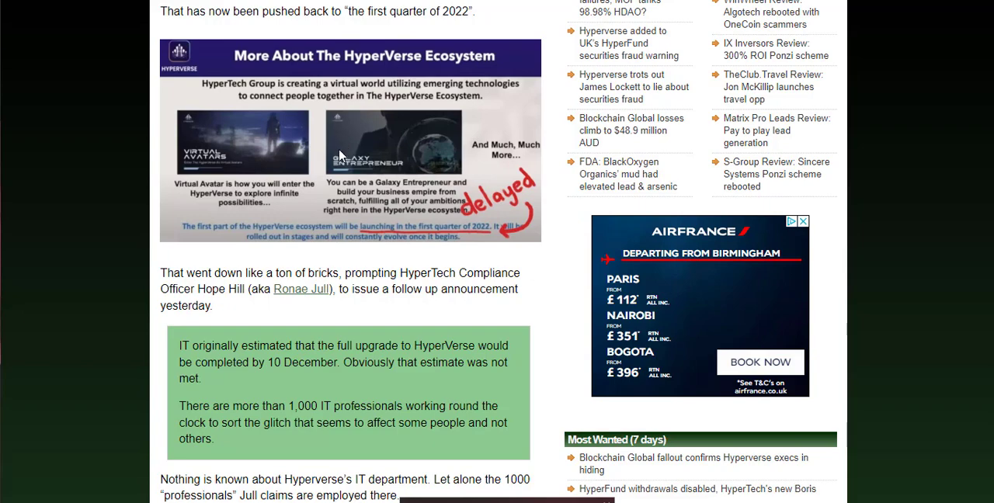
scroll("down", 3)
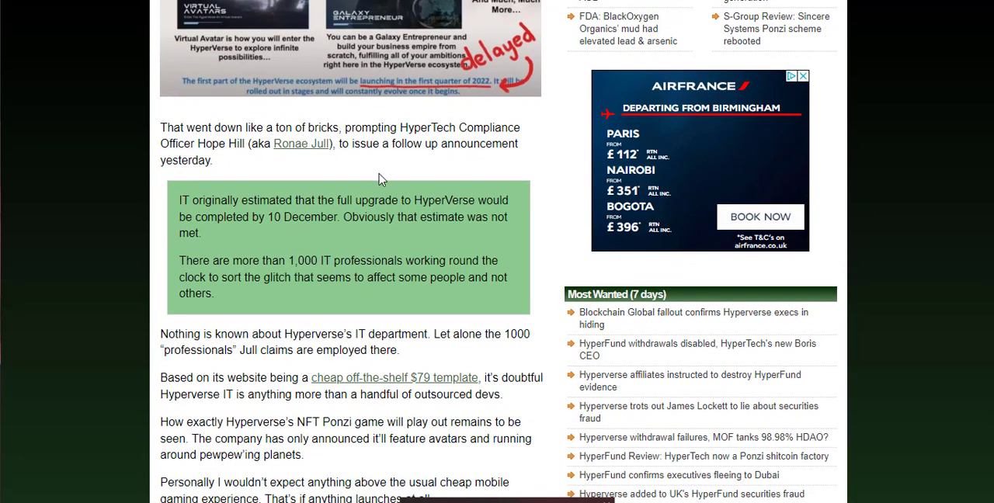
scroll("down", 3)
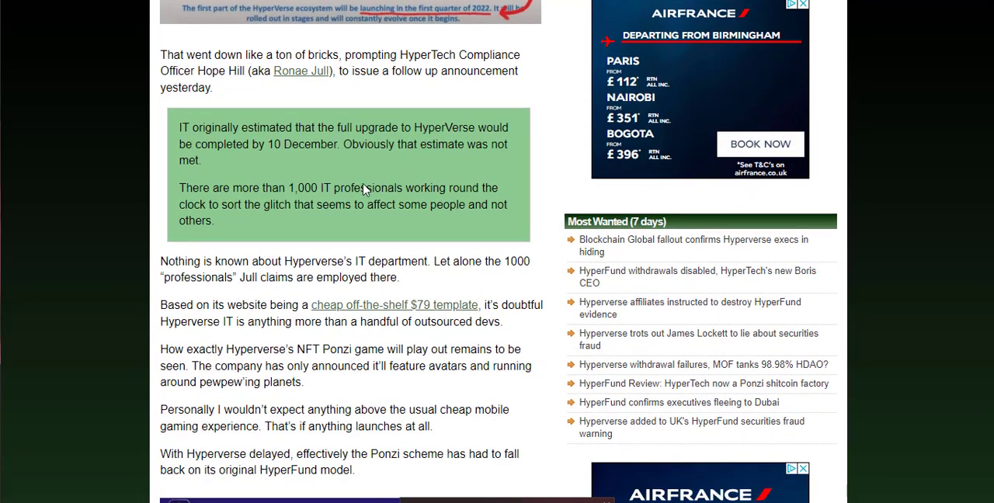
mouse_move(441, 350)
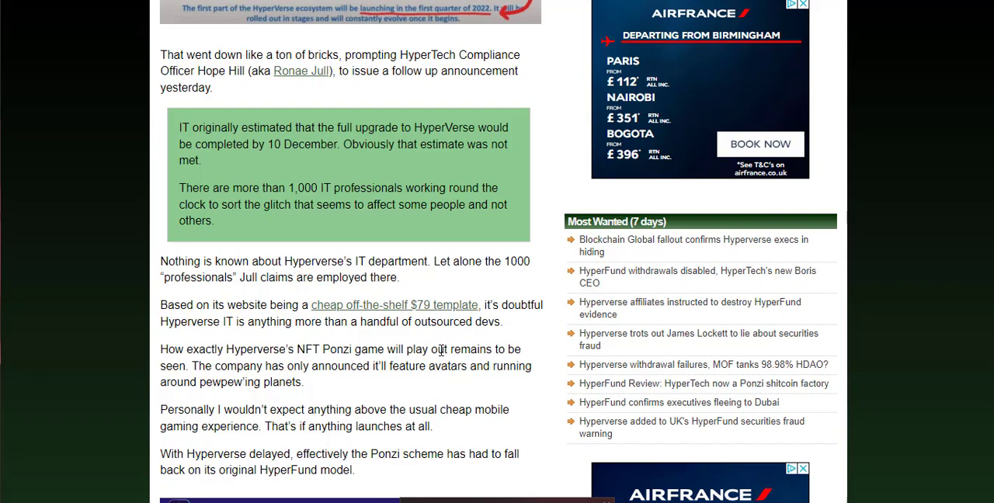
scroll("down", 3)
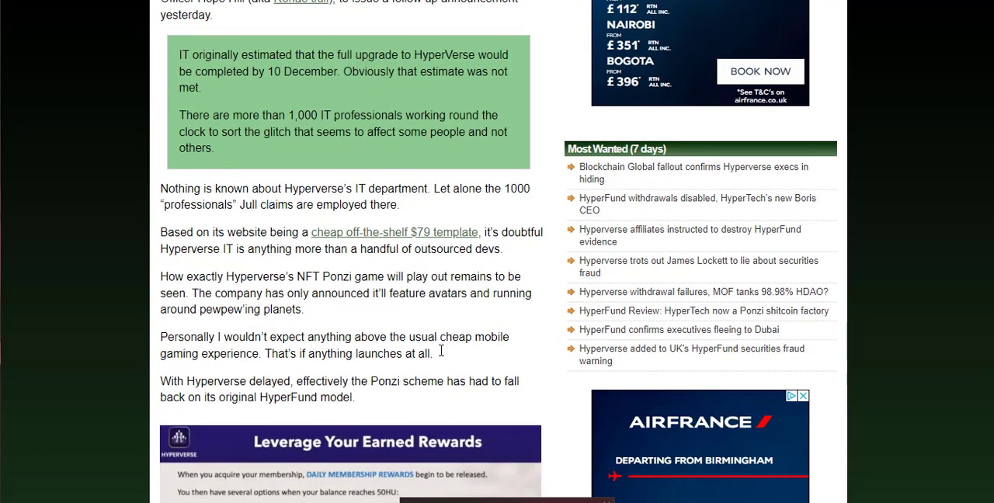
mouse_move(392, 305)
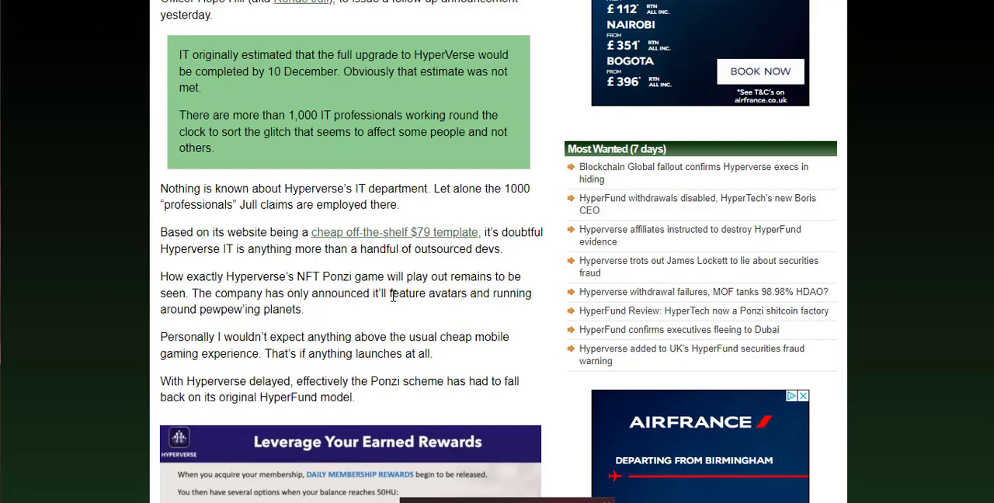
mouse_move(390, 219)
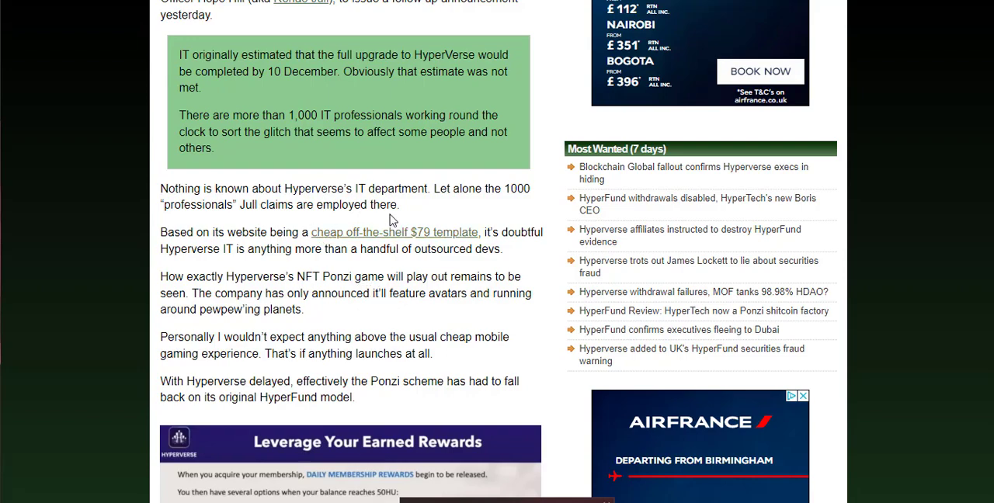
mouse_move(254, 228)
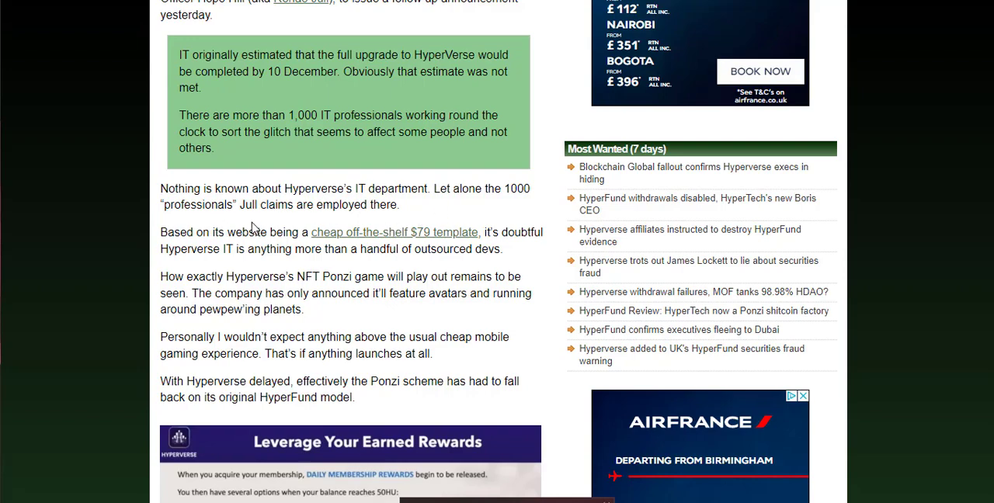
mouse_move(282, 270)
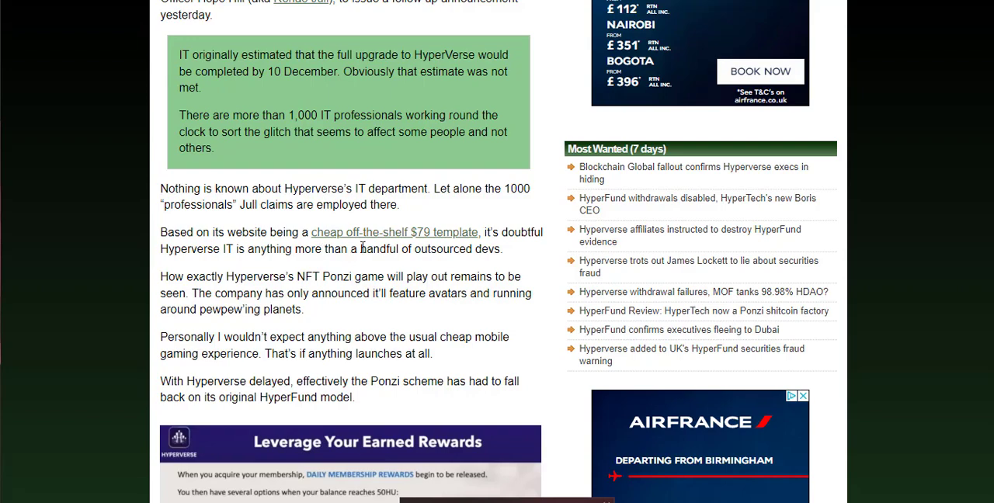
mouse_move(347, 249)
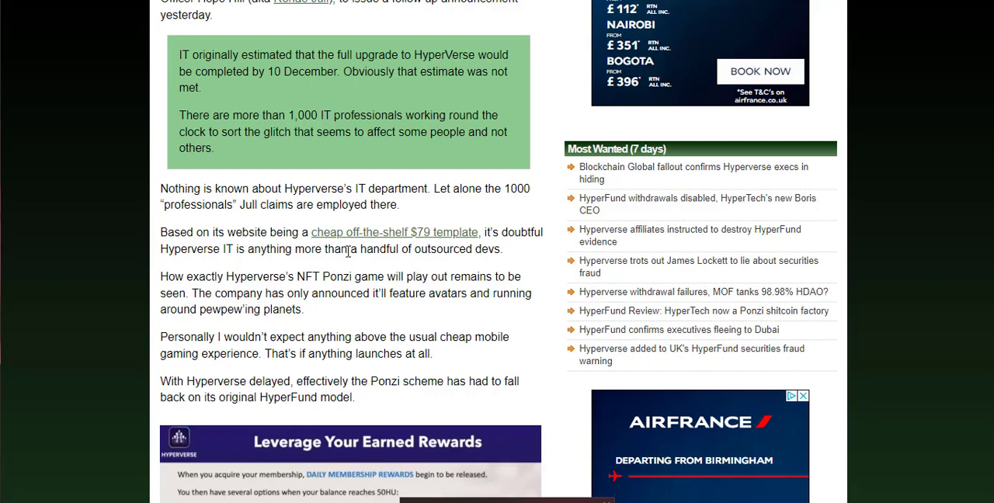
mouse_move(373, 250)
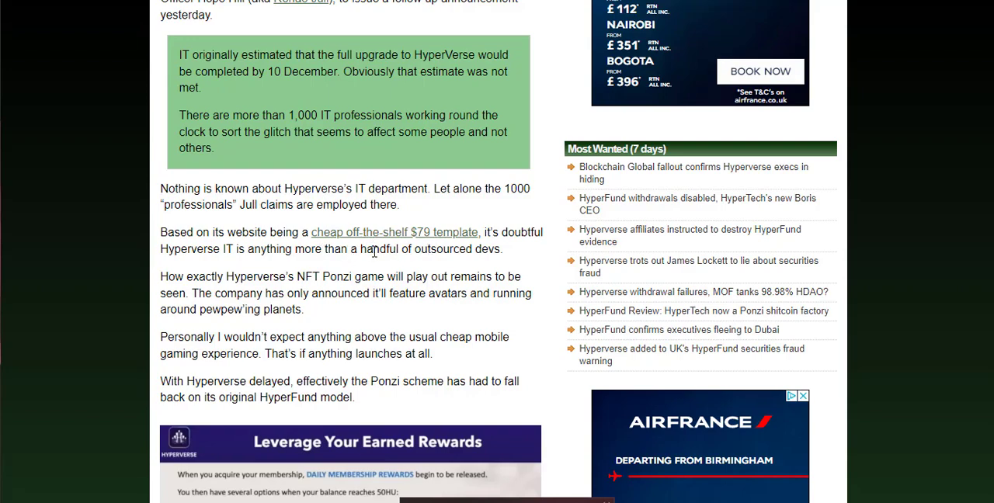
mouse_move(382, 270)
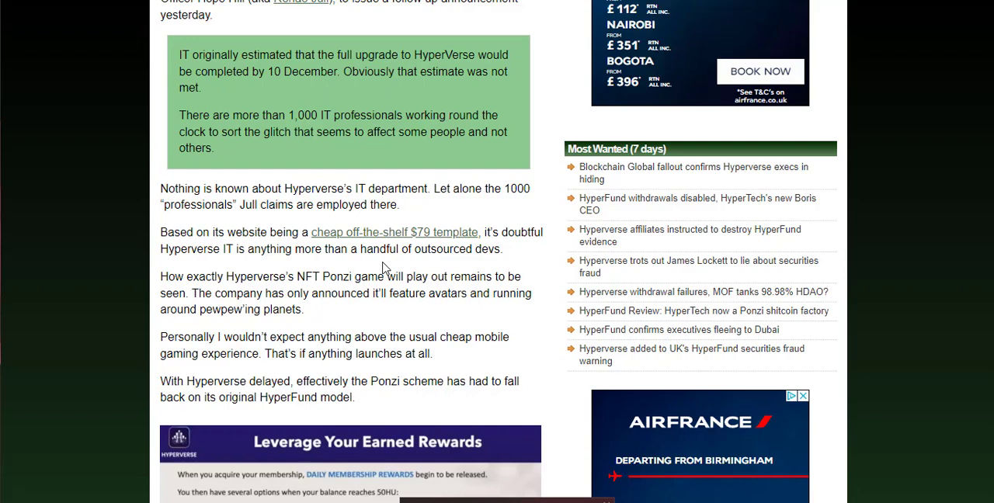
mouse_move(511, 310)
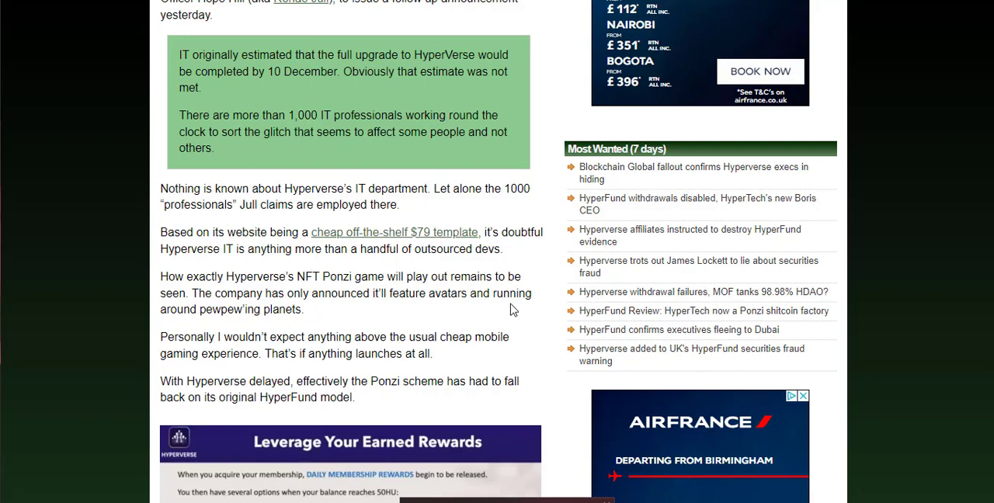
scroll("down", 3)
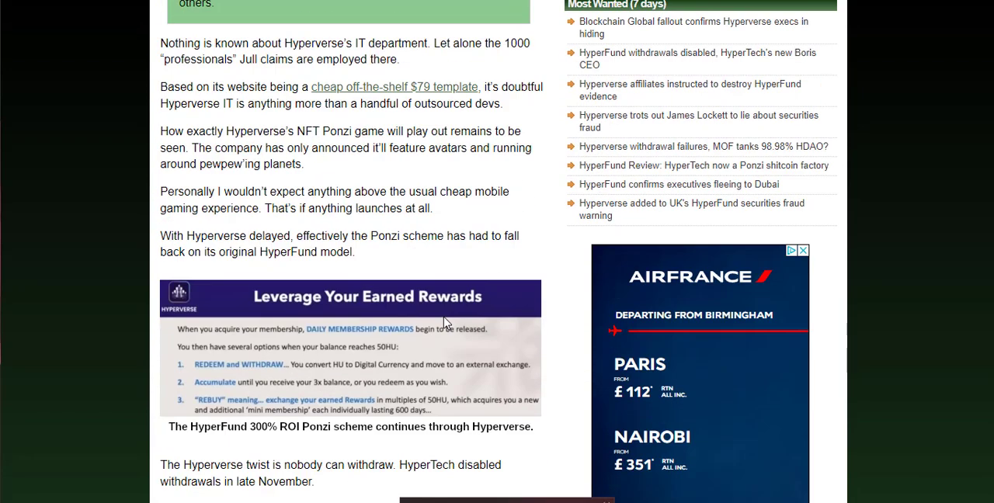
scroll("down", 3)
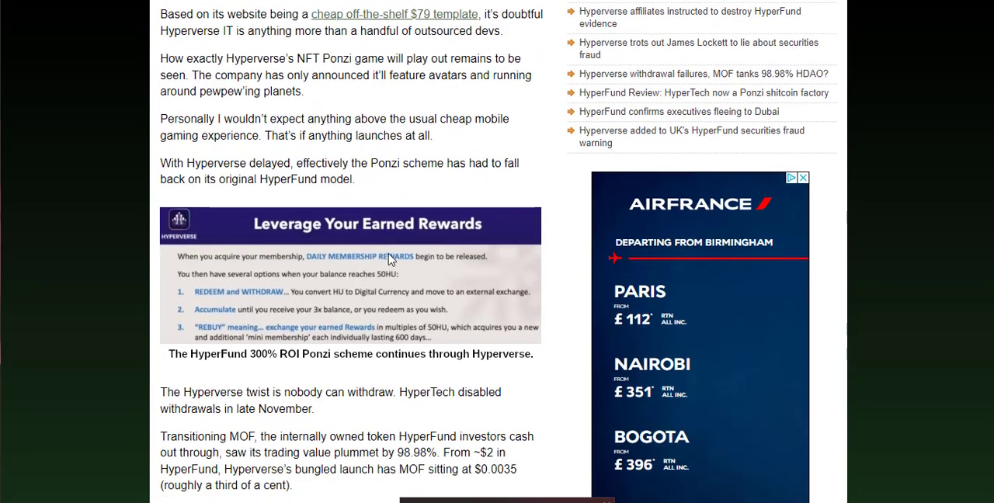
mouse_move(441, 303)
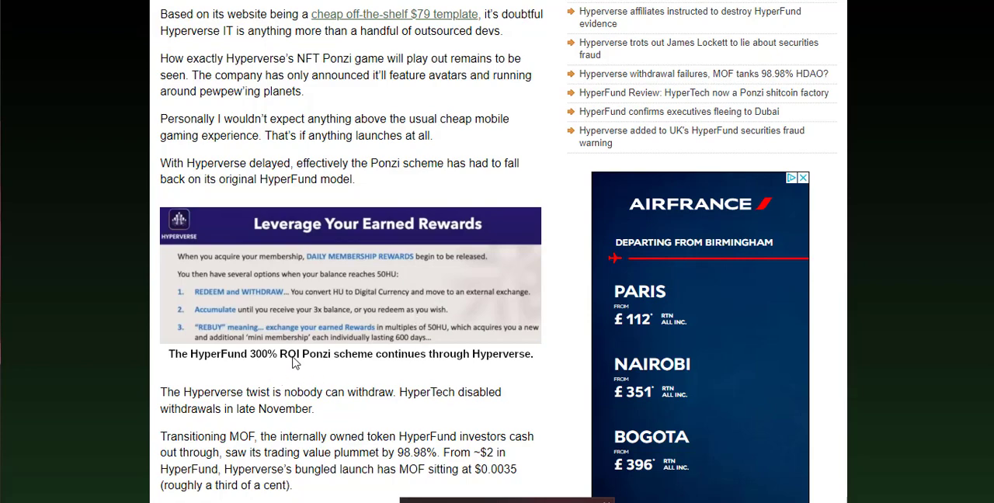
mouse_move(305, 376)
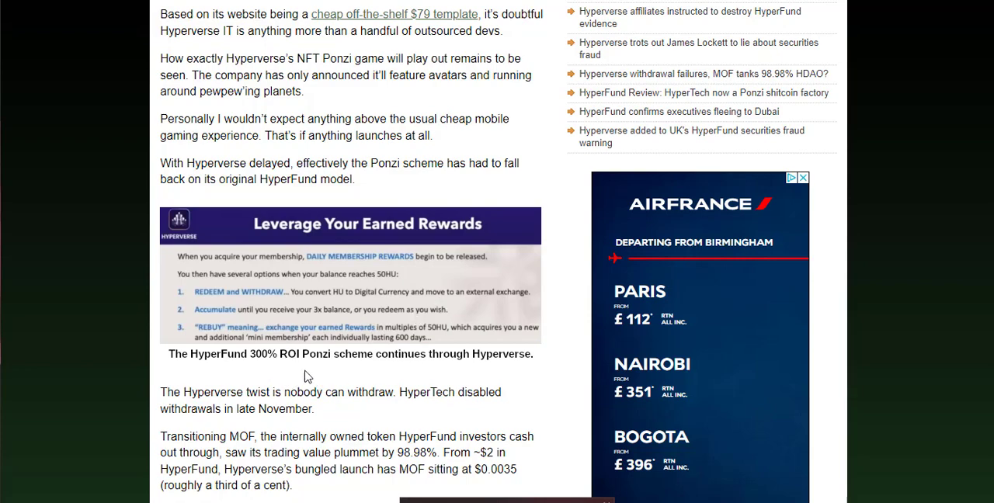
mouse_move(375, 375)
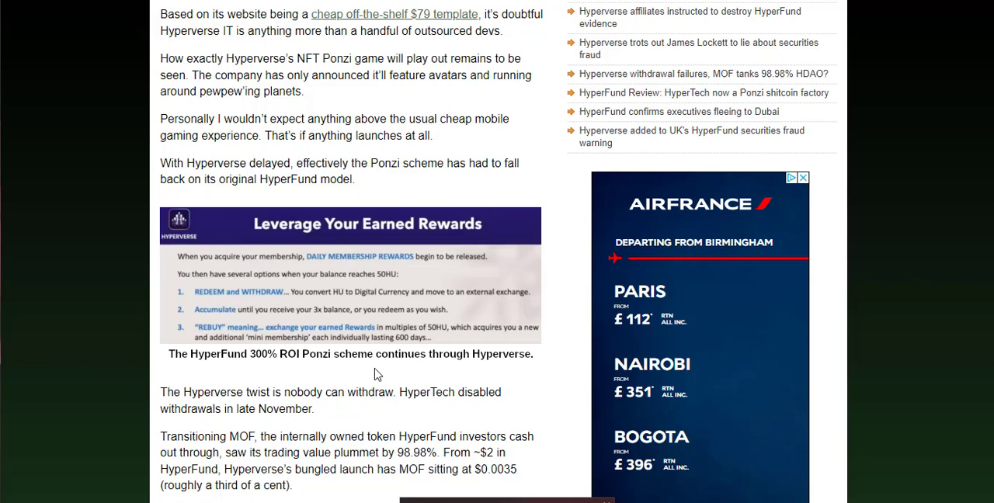
scroll("down", 3)
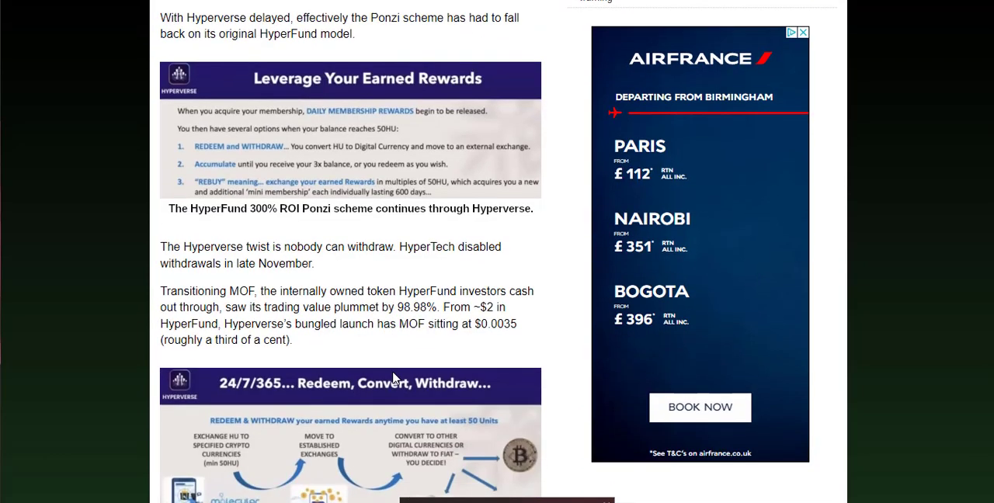
scroll("down", 3)
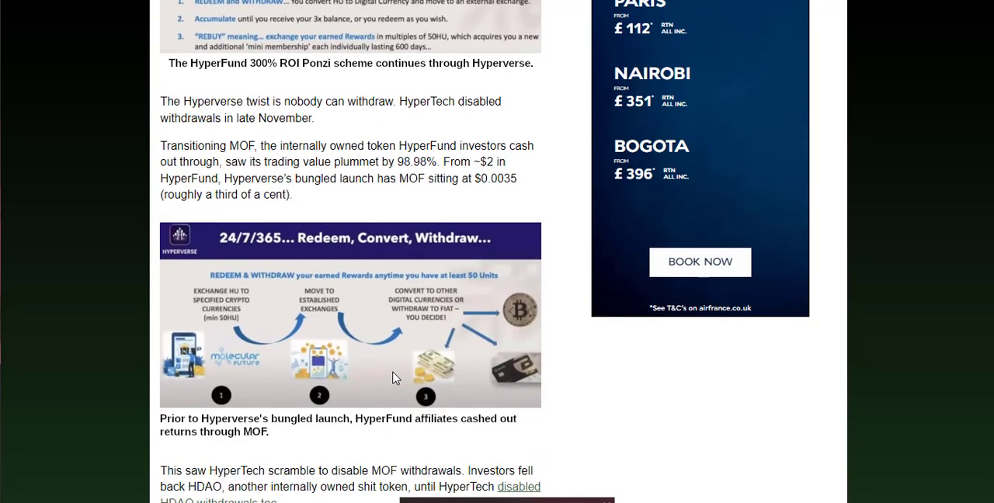
scroll("down", 3)
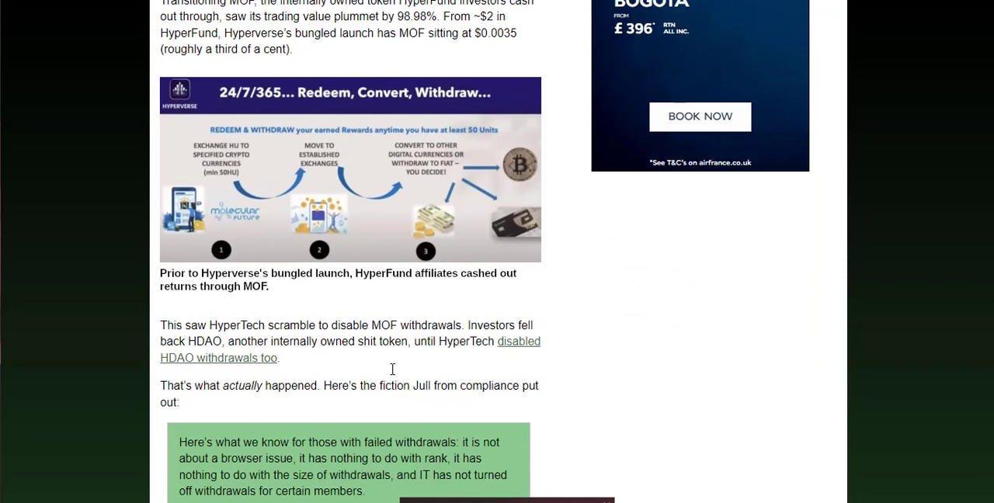
scroll("down", 3)
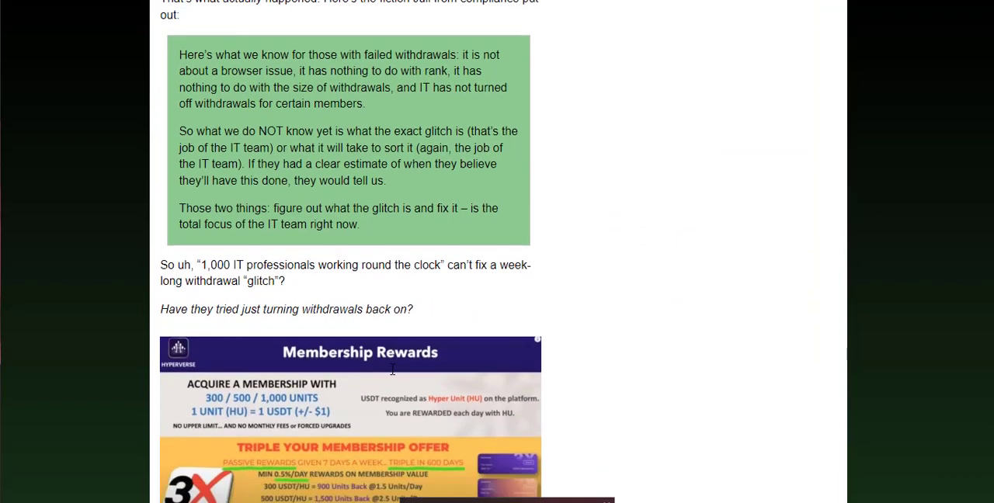
scroll("down", 3)
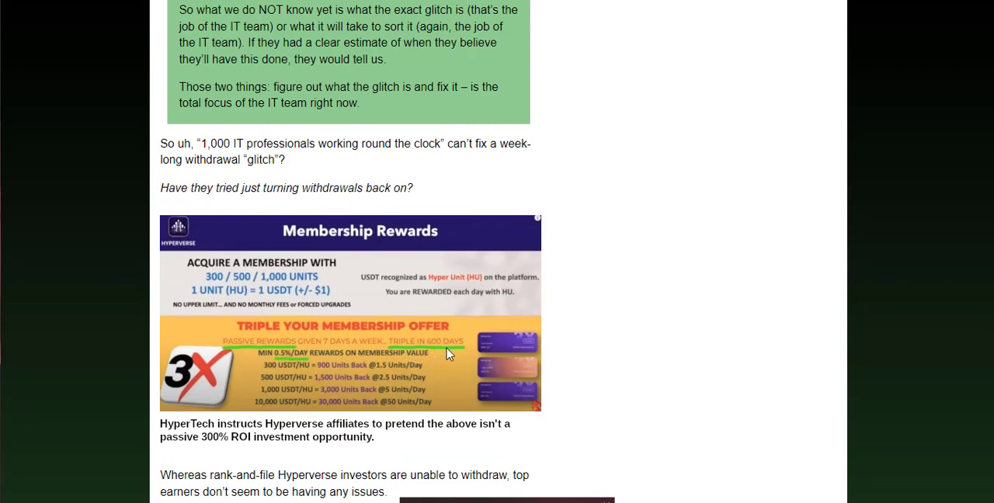
scroll("down", 3)
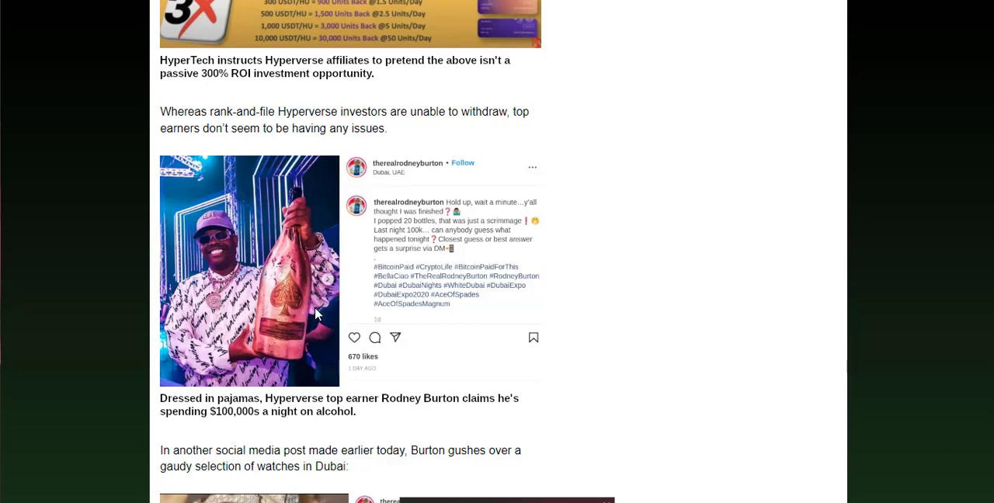
mouse_move(348, 419)
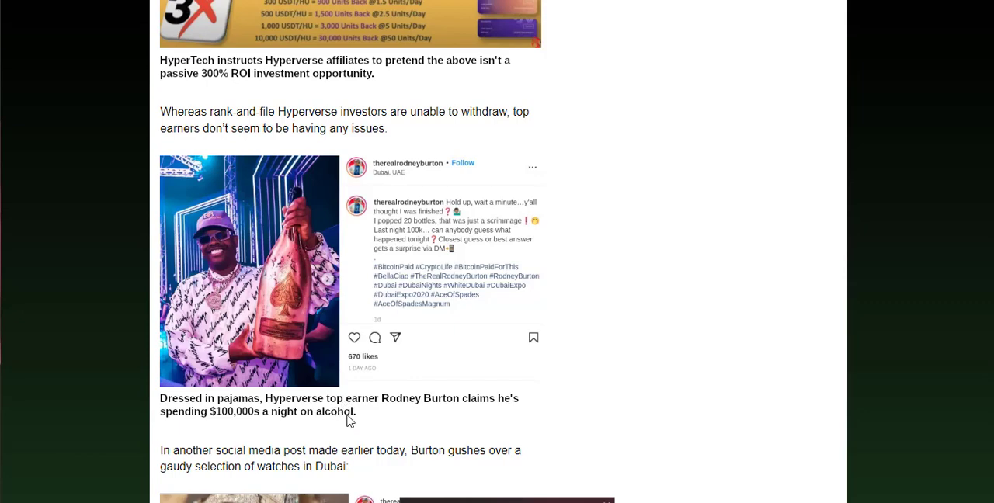
mouse_move(288, 353)
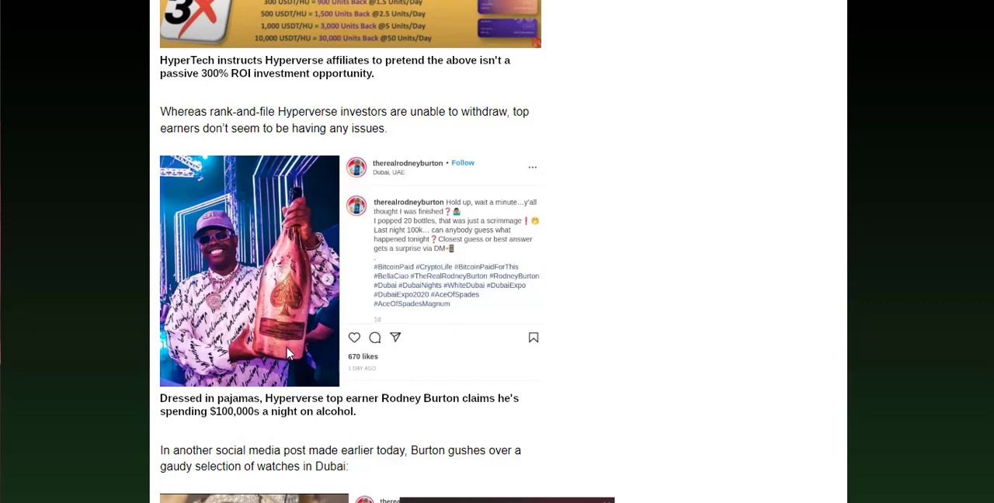
mouse_move(294, 351)
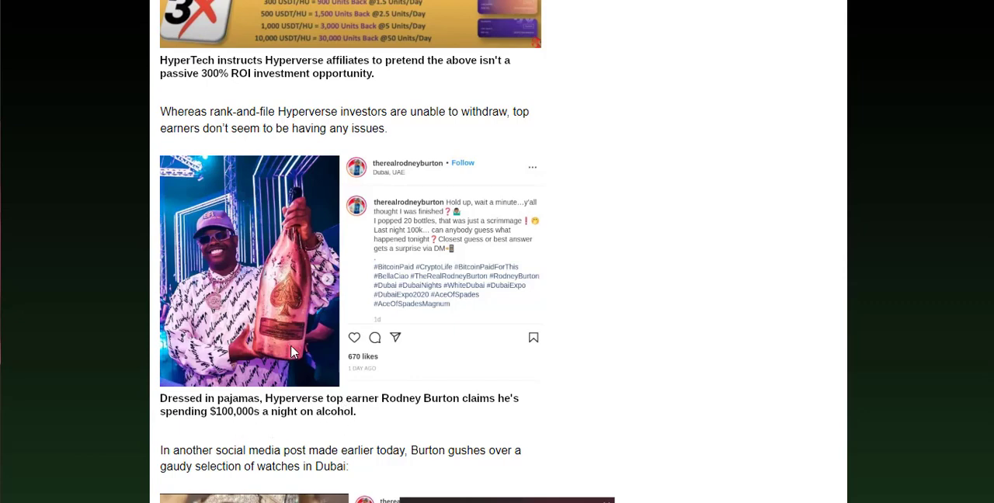
scroll("down", 3)
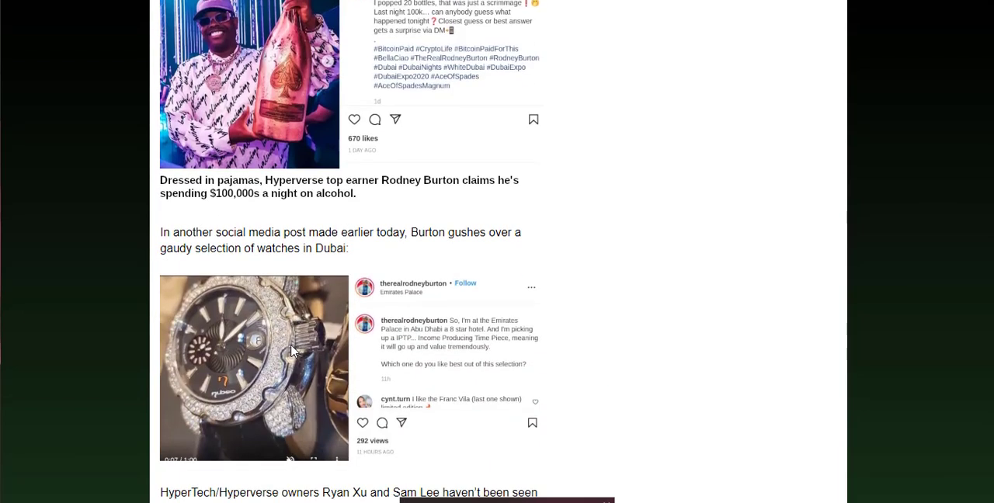
scroll("down", 3)
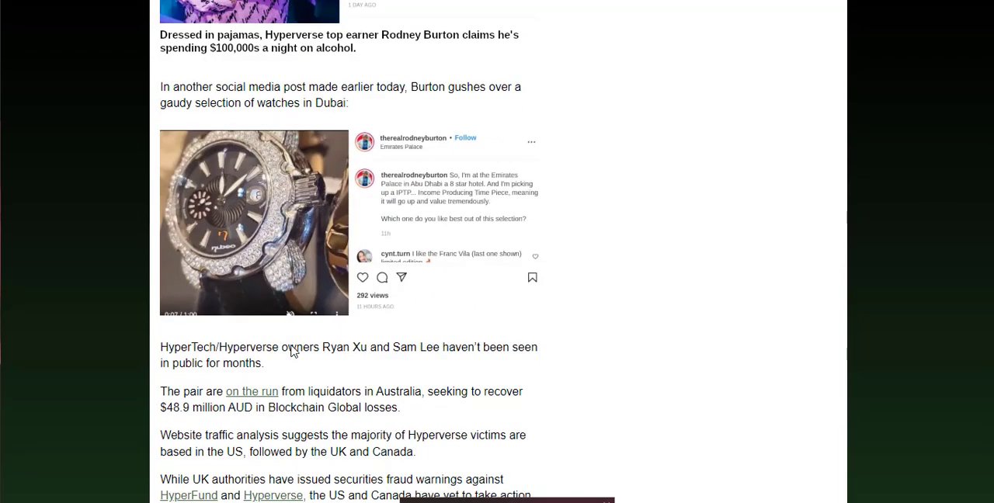
scroll("down", 3)
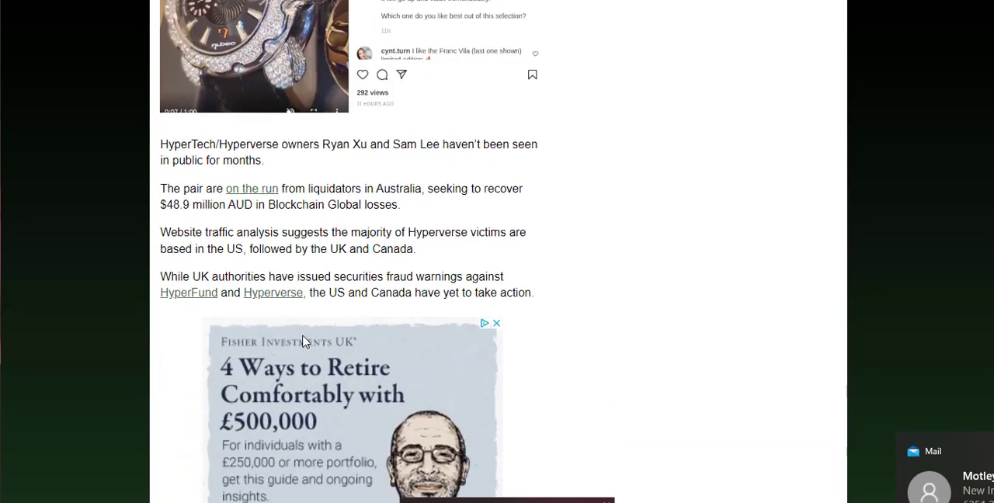
scroll("down", 3)
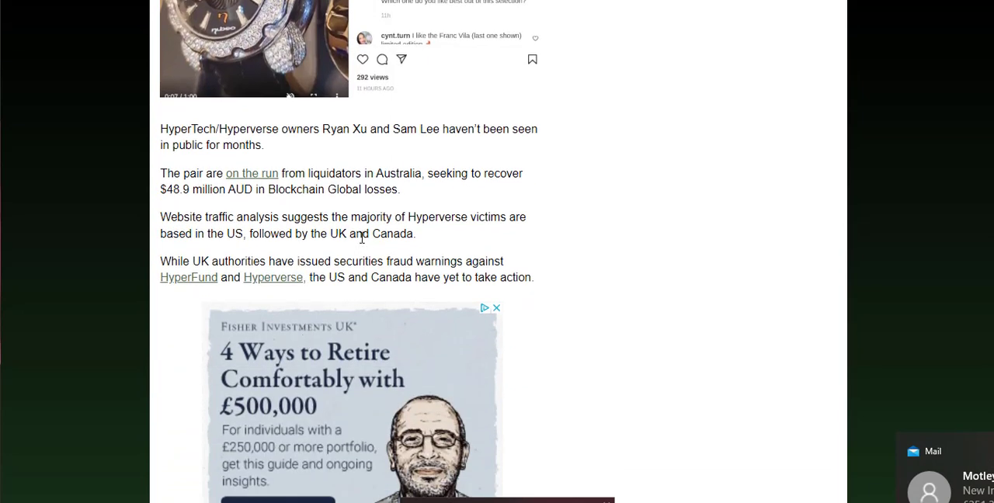
mouse_move(307, 163)
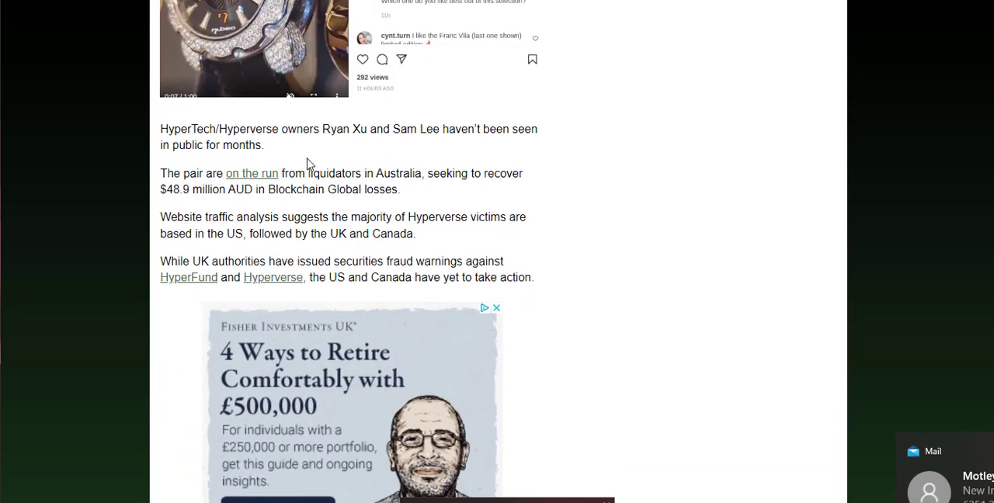
mouse_move(247, 175)
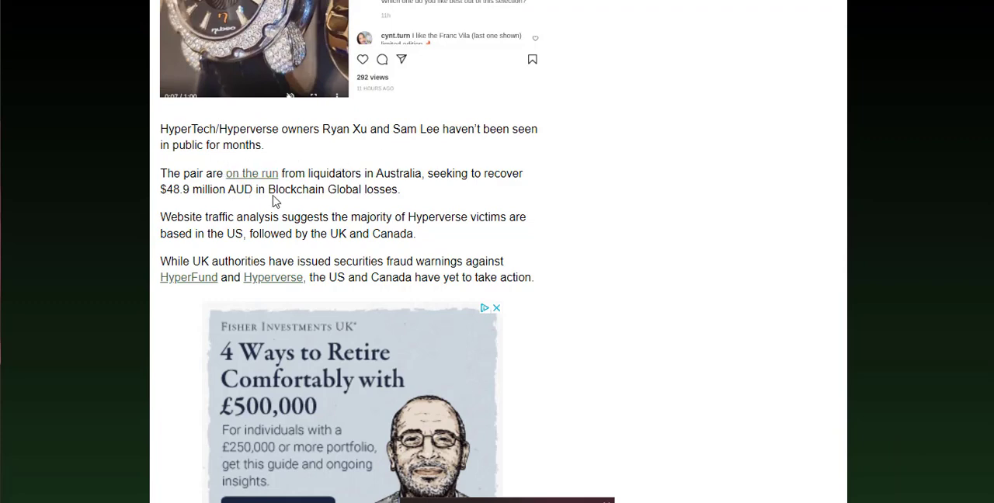
mouse_move(375, 186)
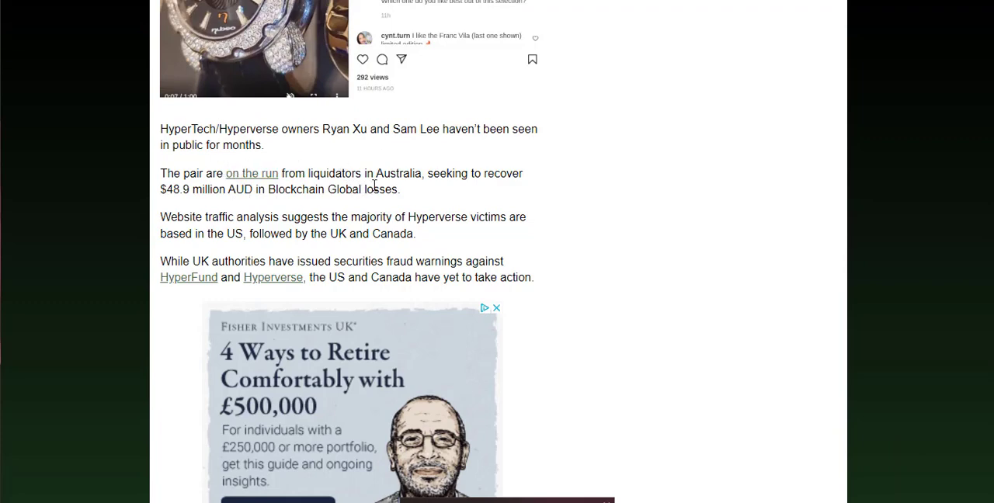
mouse_move(216, 208)
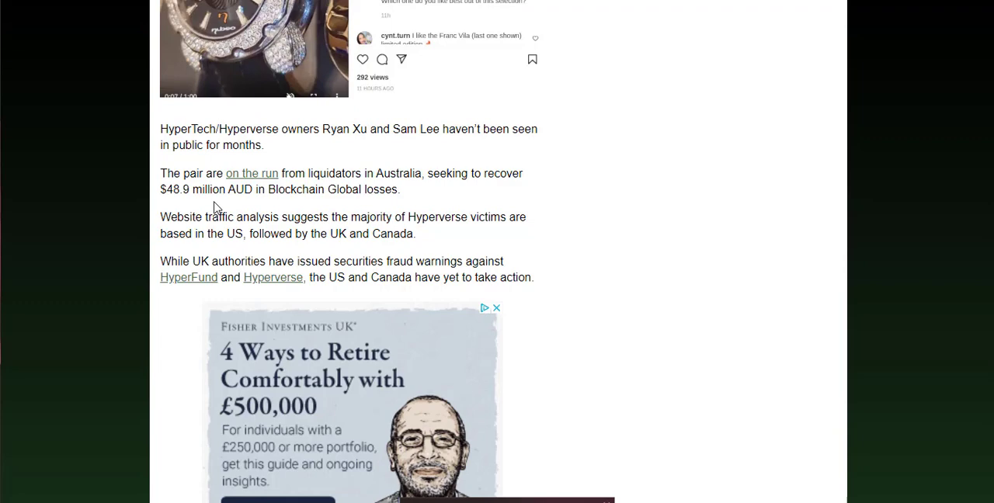
mouse_move(426, 235)
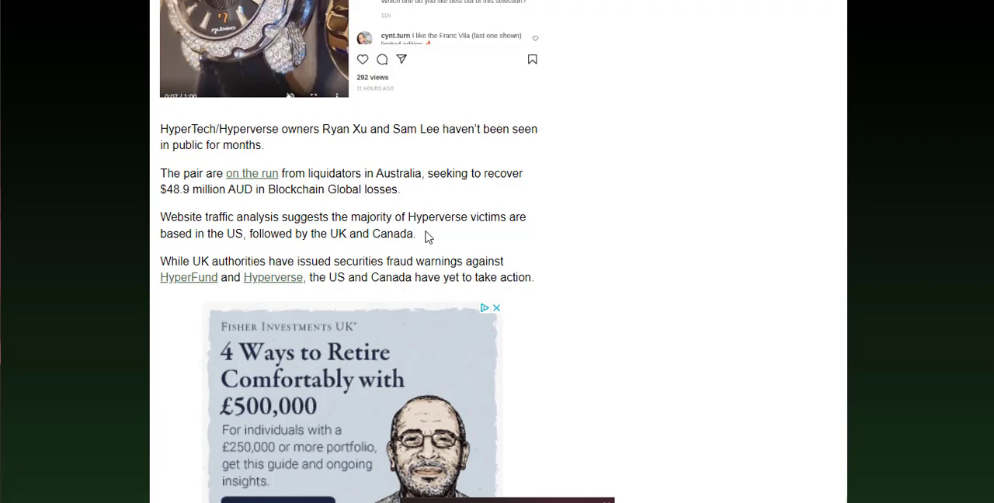
mouse_move(249, 256)
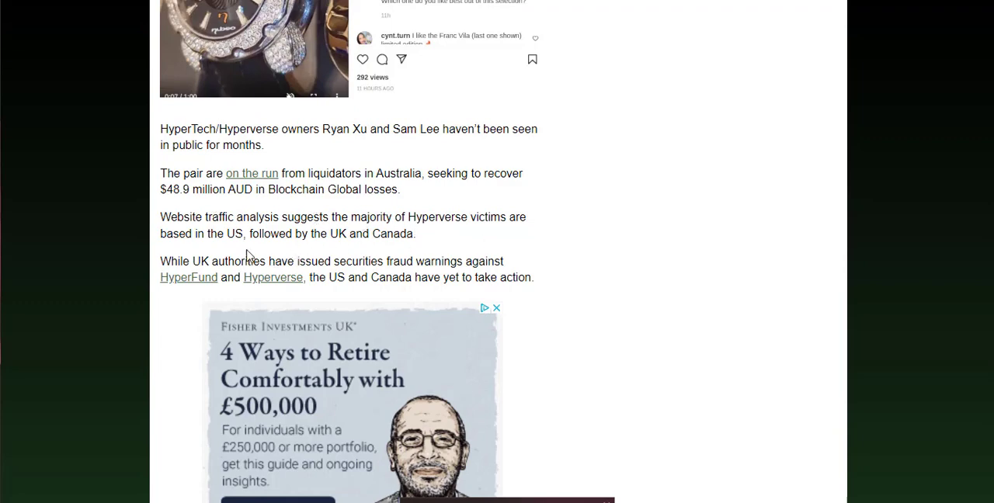
mouse_move(398, 247)
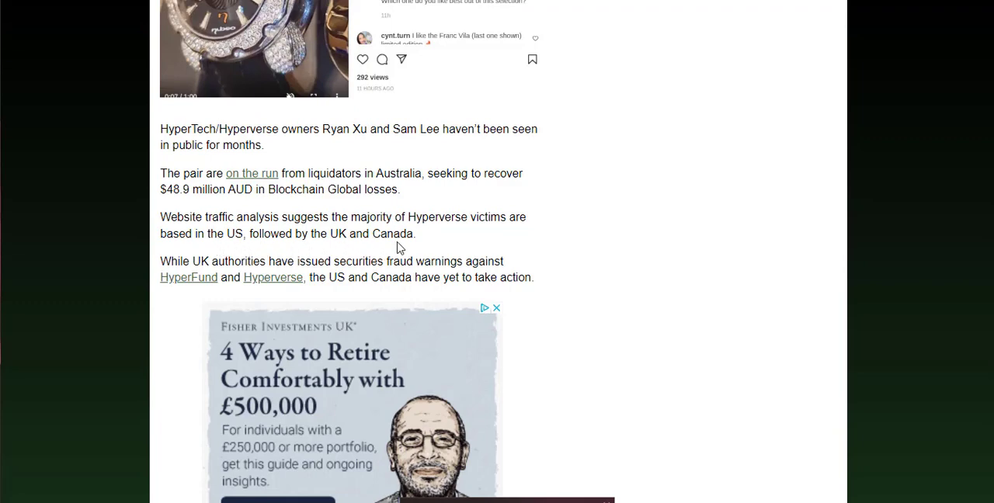
mouse_move(189, 277)
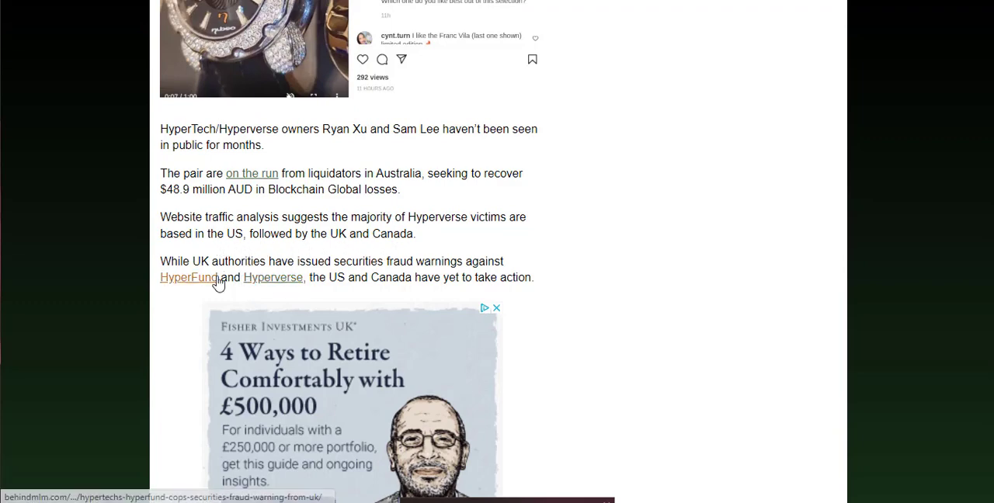
mouse_move(237, 261)
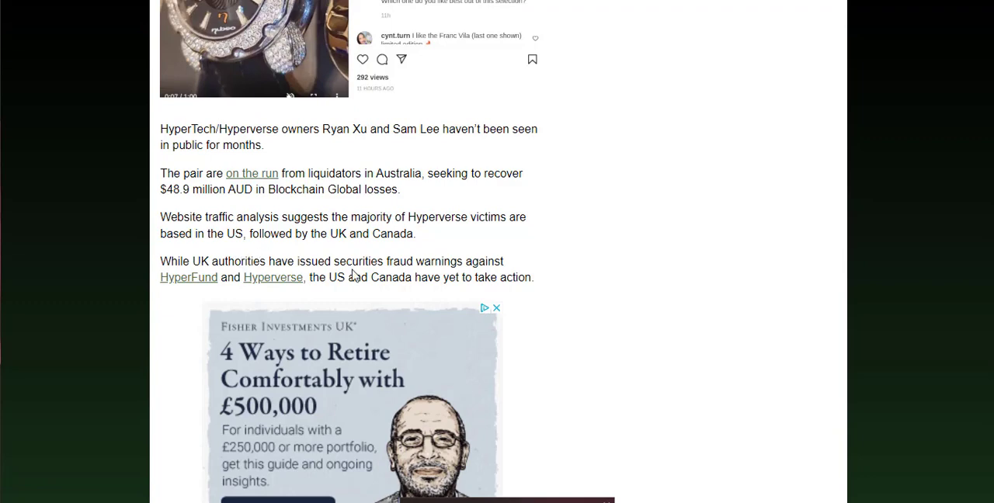
mouse_move(378, 285)
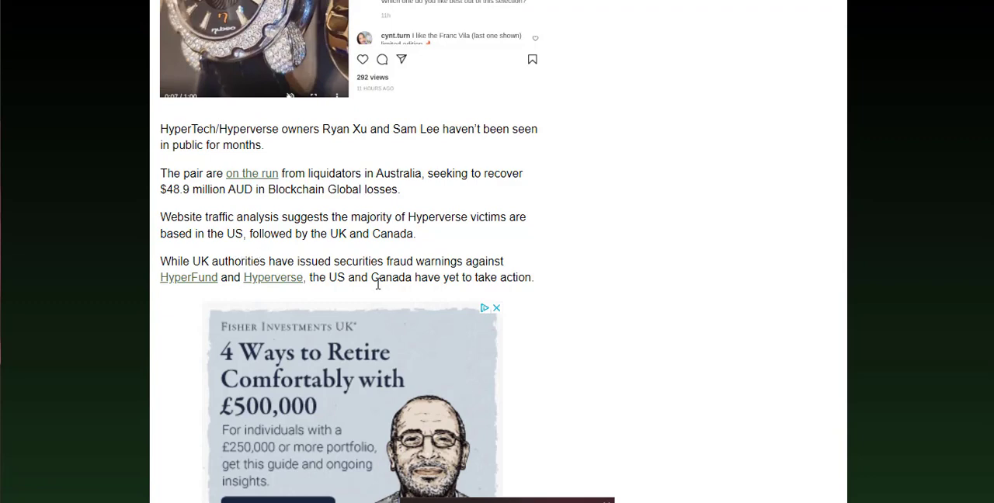
mouse_move(544, 296)
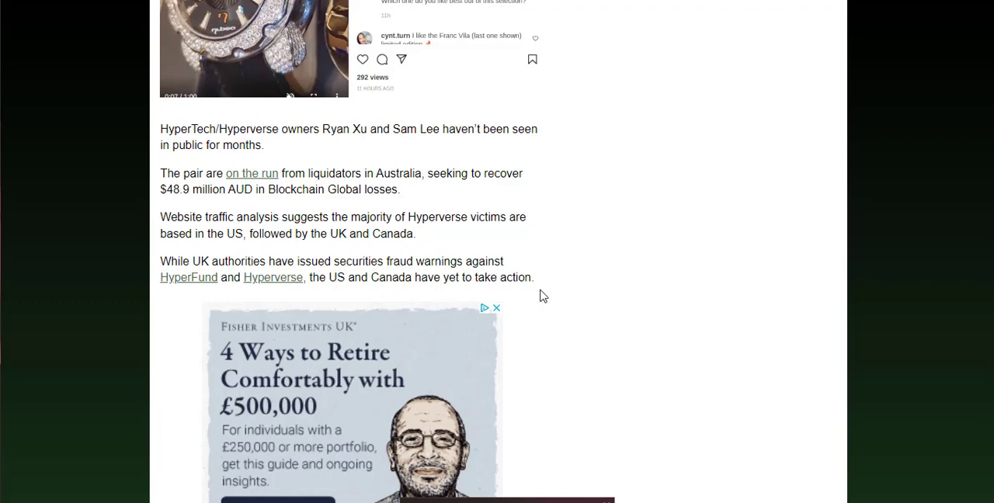
mouse_move(544, 307)
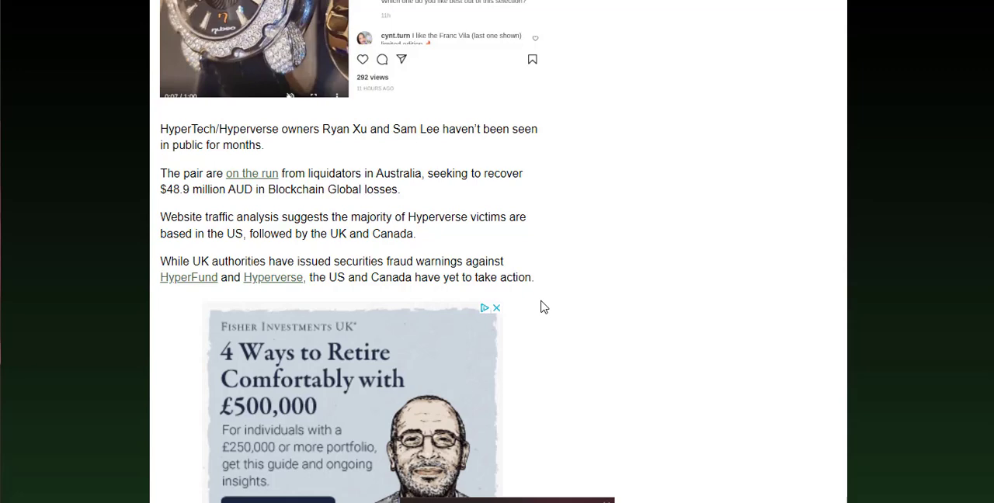
scroll("down", 3)
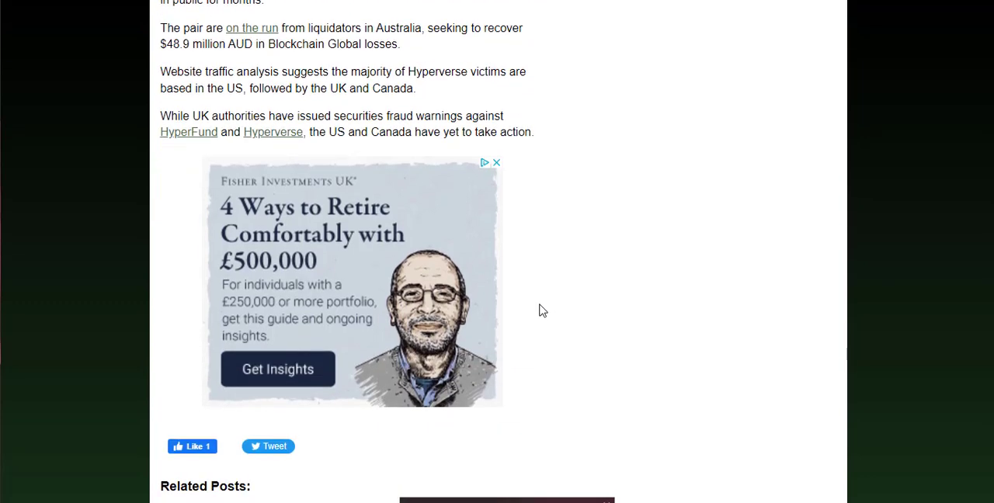
scroll("down", 3)
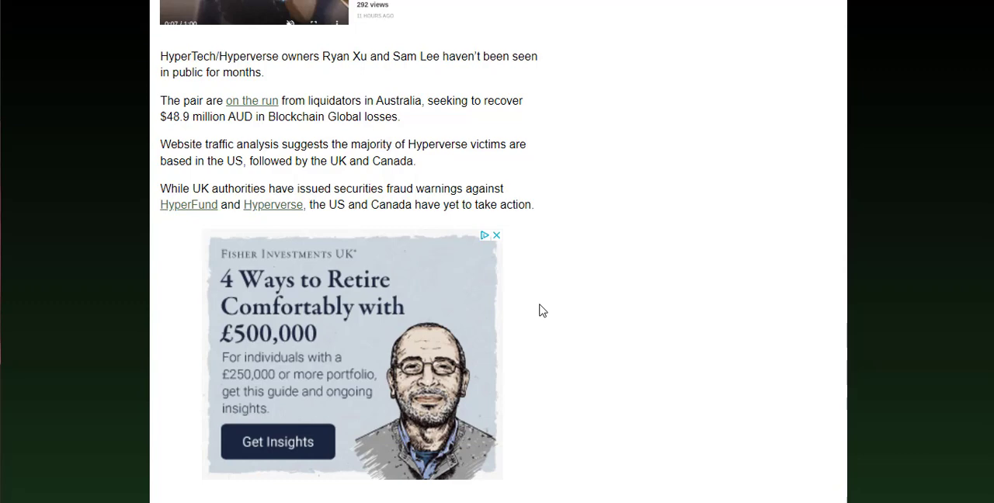
mouse_move(538, 308)
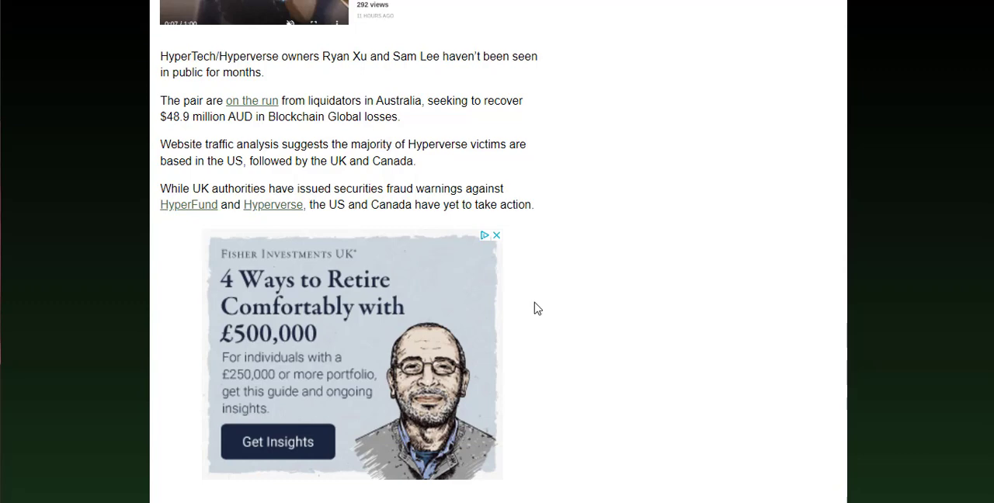